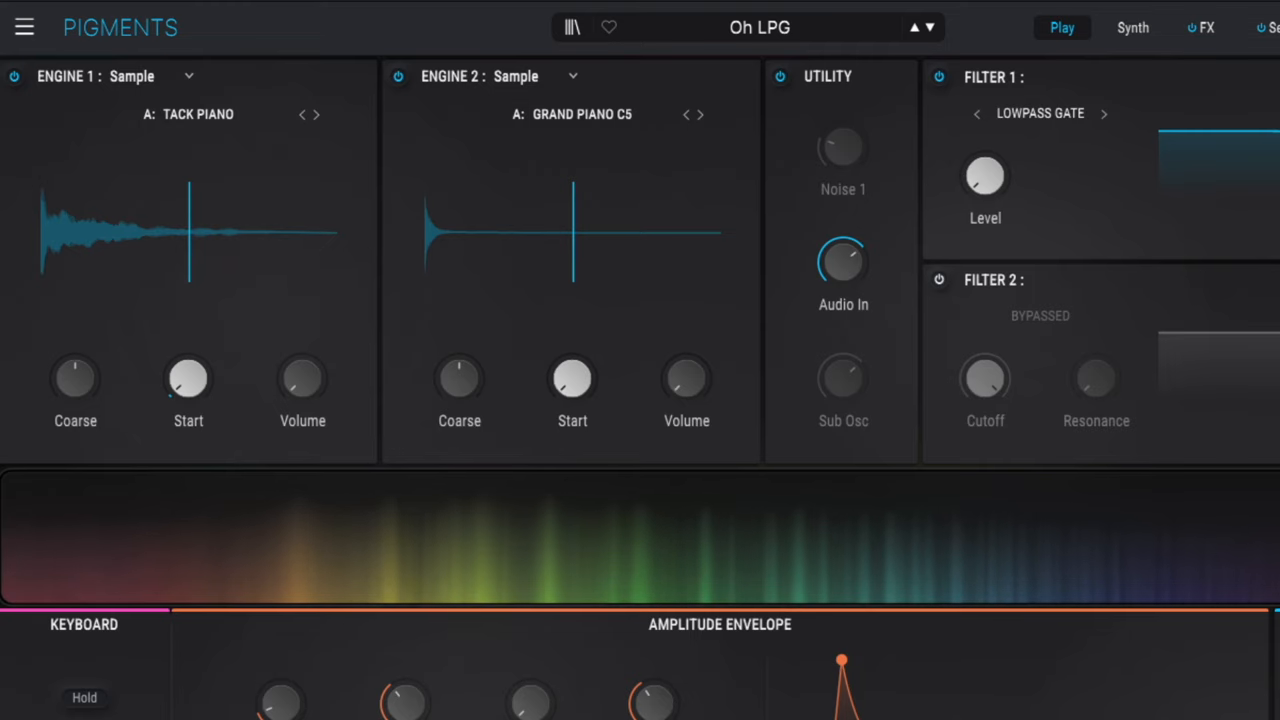
Turn down the Tack Piano engine output and lower the Grand Piano engine to about -10 dB.
left_click(1132, 27)
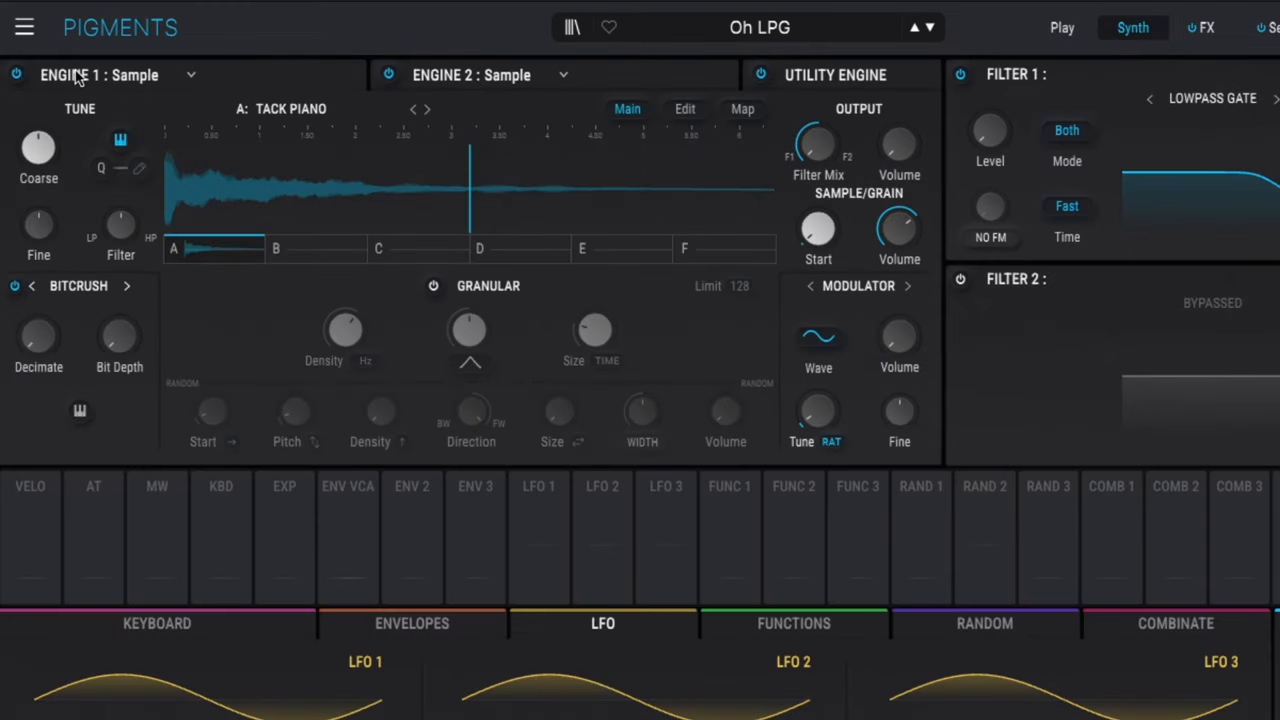
left_click_drag(897, 148, 897, 160)
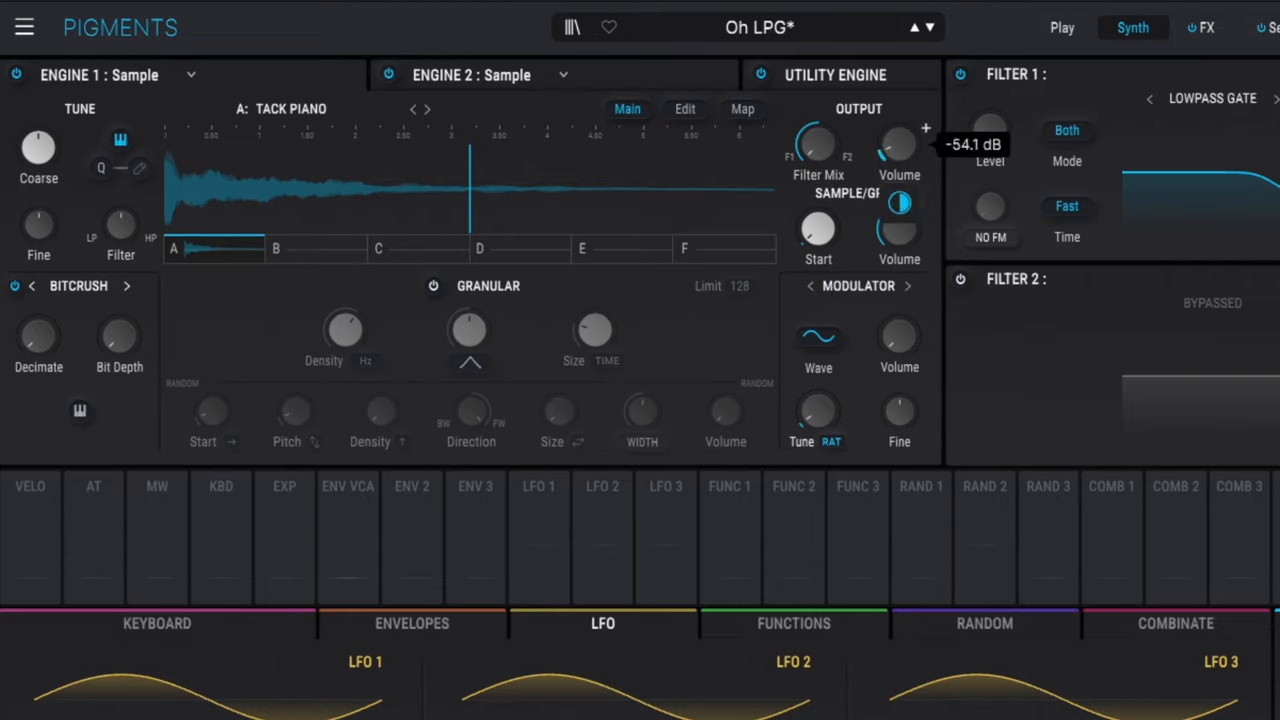
left_click_drag(897, 145, 897, 120)
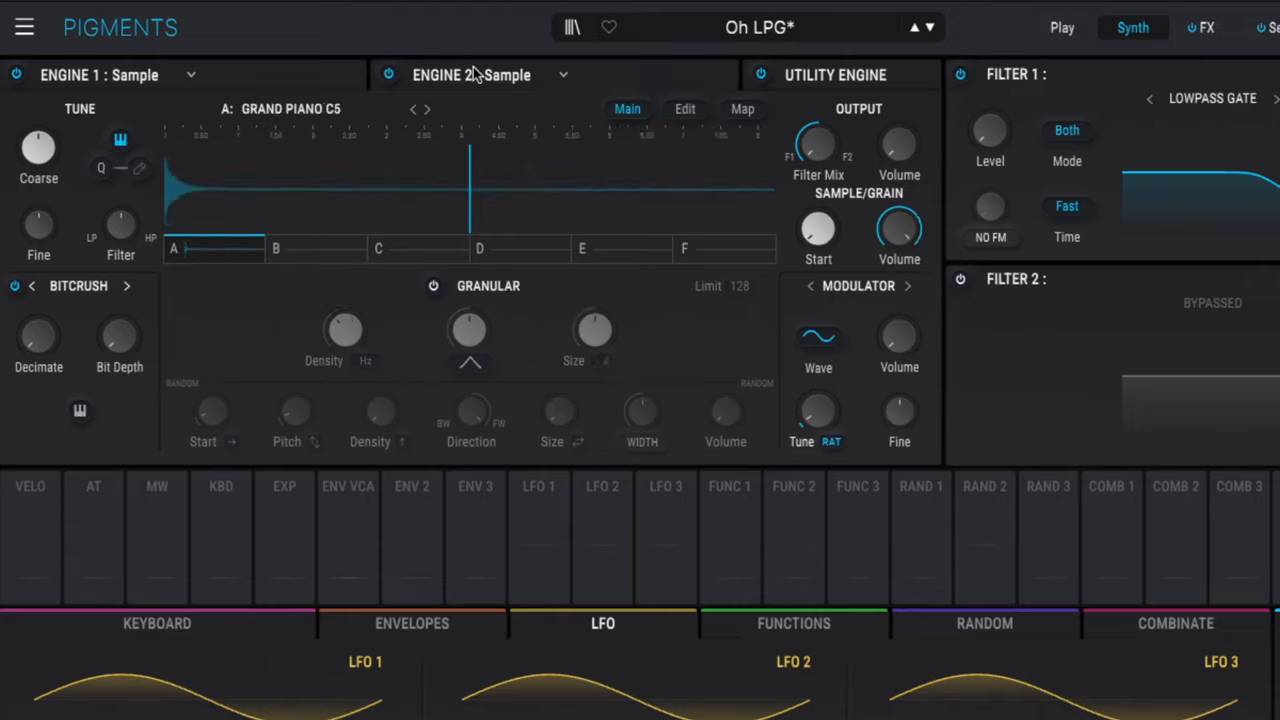
left_click_drag(898, 143, 898, 140)
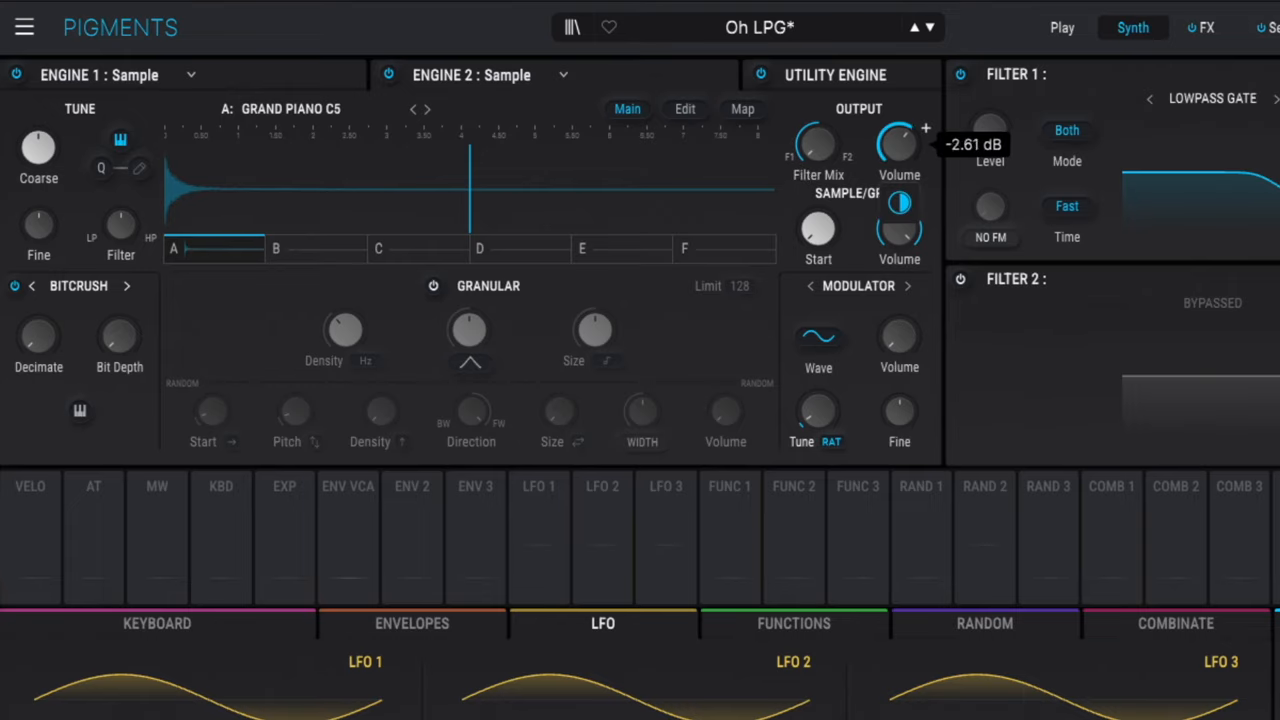
left_click_drag(898, 145, 898, 175)
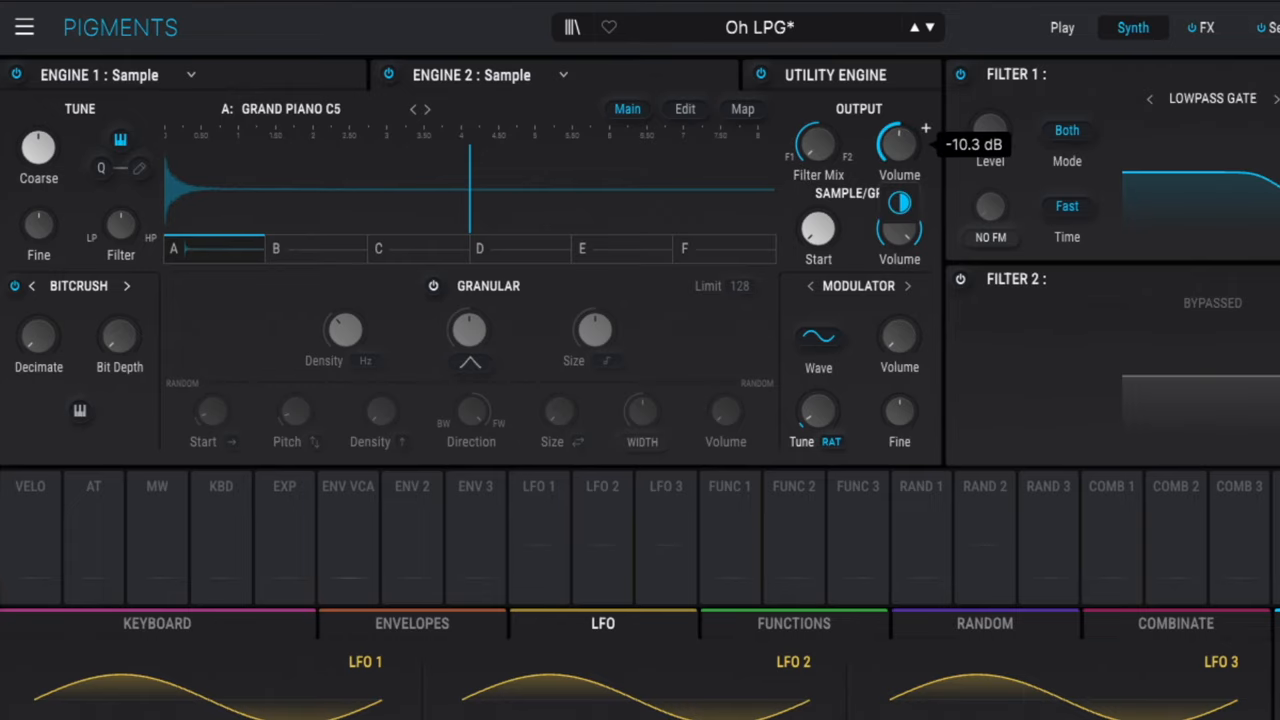
left_click(1205, 27)
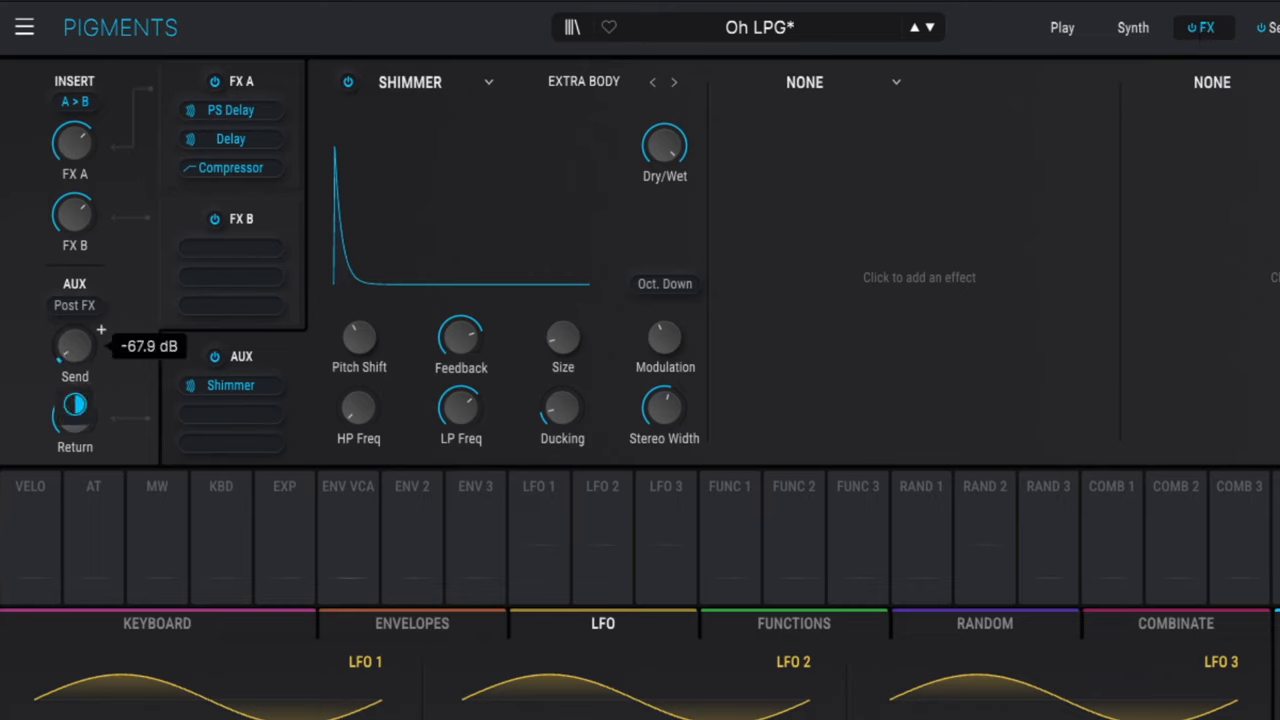
Raise the Shimmer aux send knob in stages to roughly -23 dB.
left_click_drag(74, 345, 74, 300)
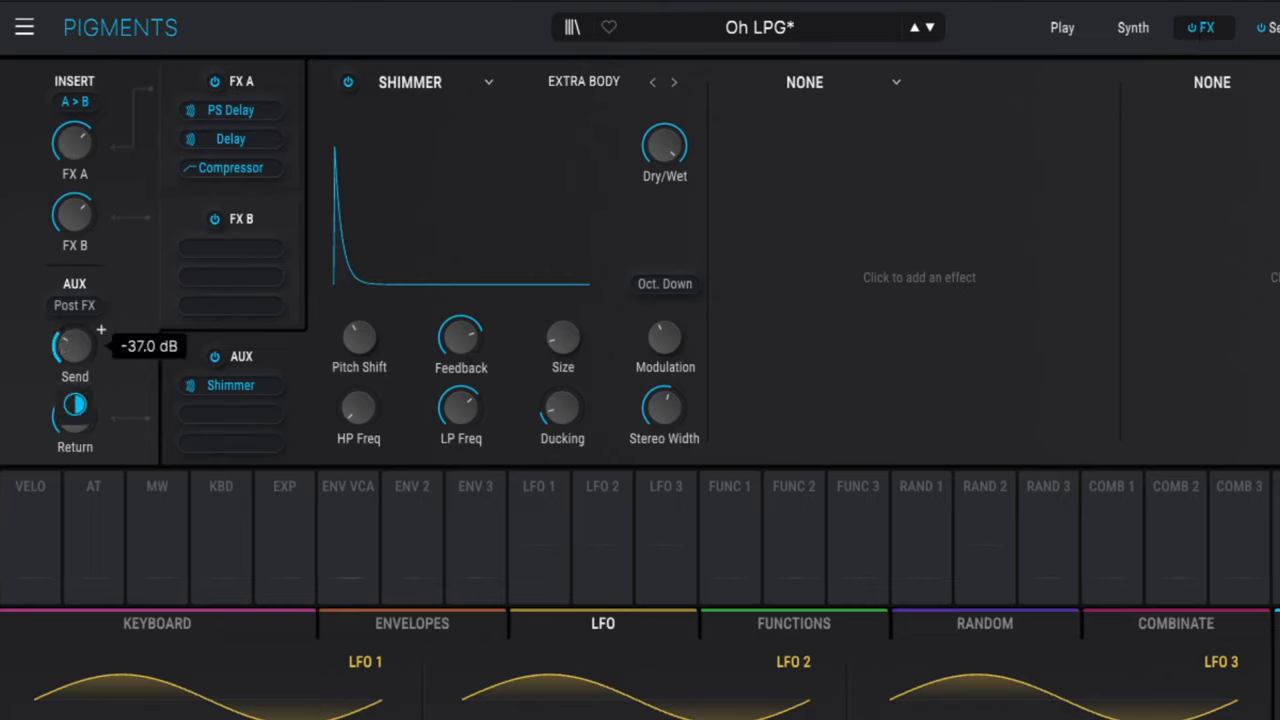
left_click_drag(74, 345, 80, 320)
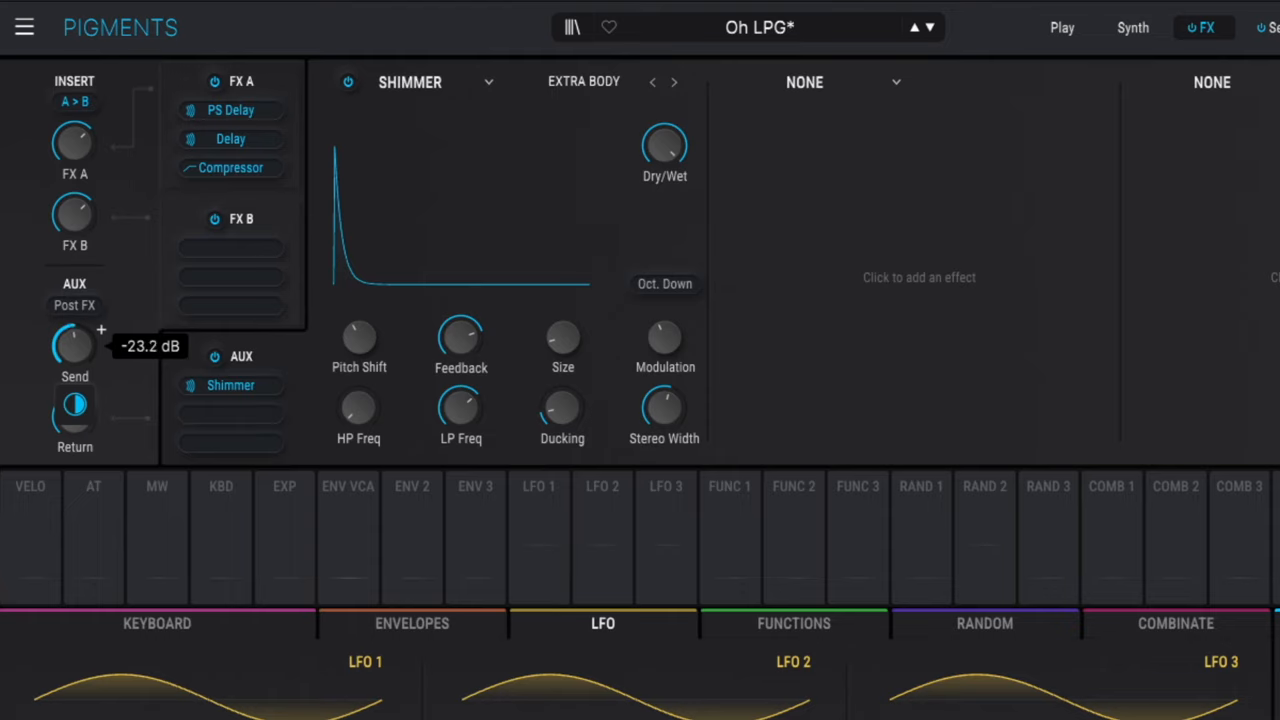
left_click_drag(74, 345, 74, 310)
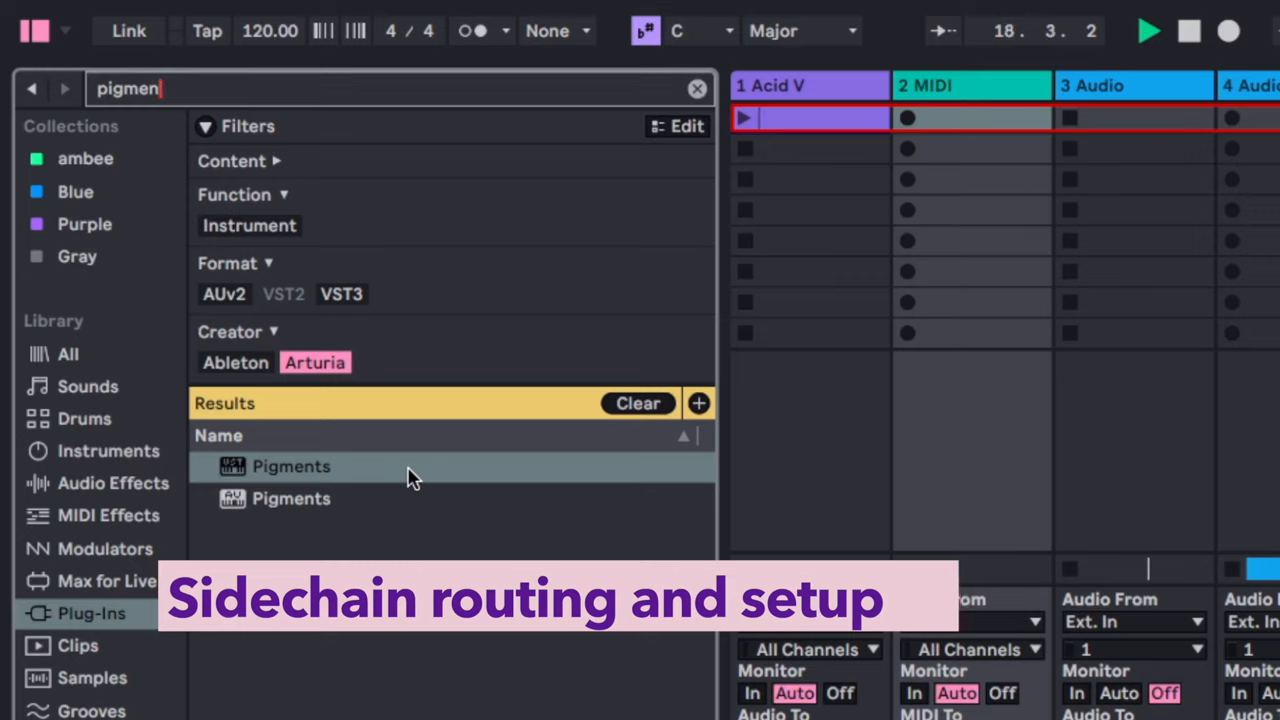
Load the Pigments VST3 instrument from the browser's plug-in search results.
double_click(291, 466)
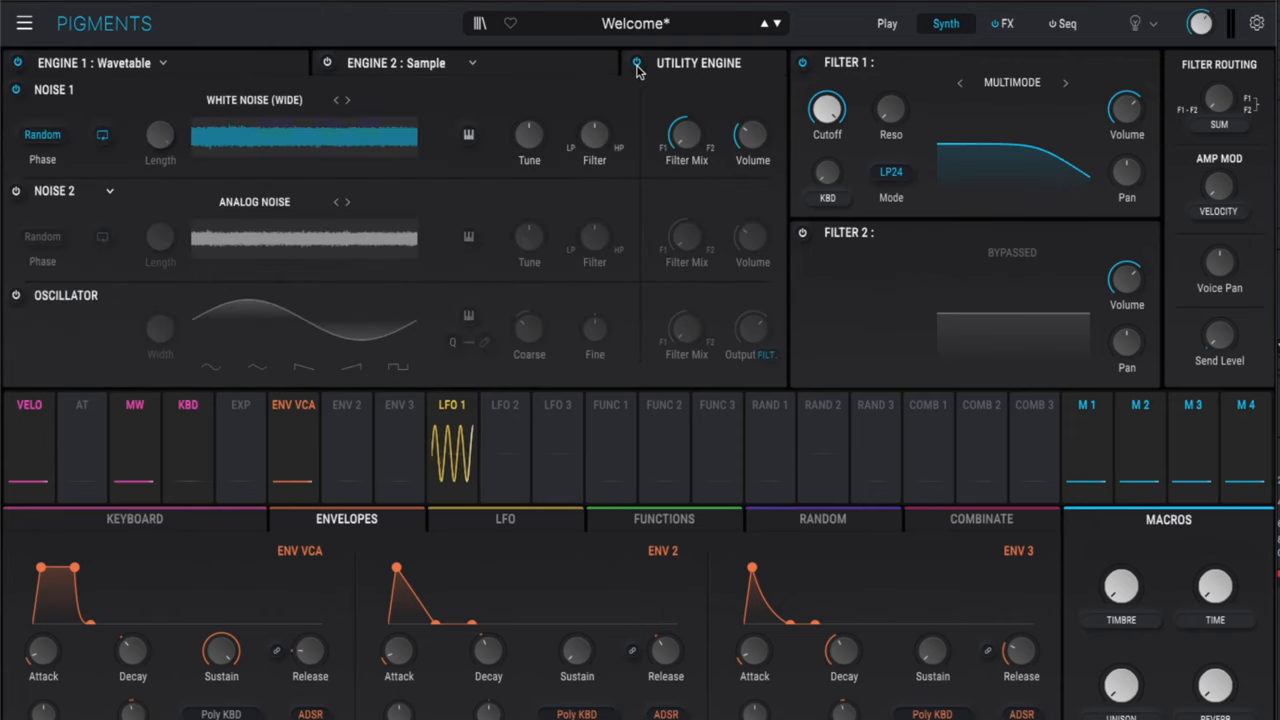
Enable the Utility Engine and set its Noise 2 source to Audio Input.
left_click(110, 191)
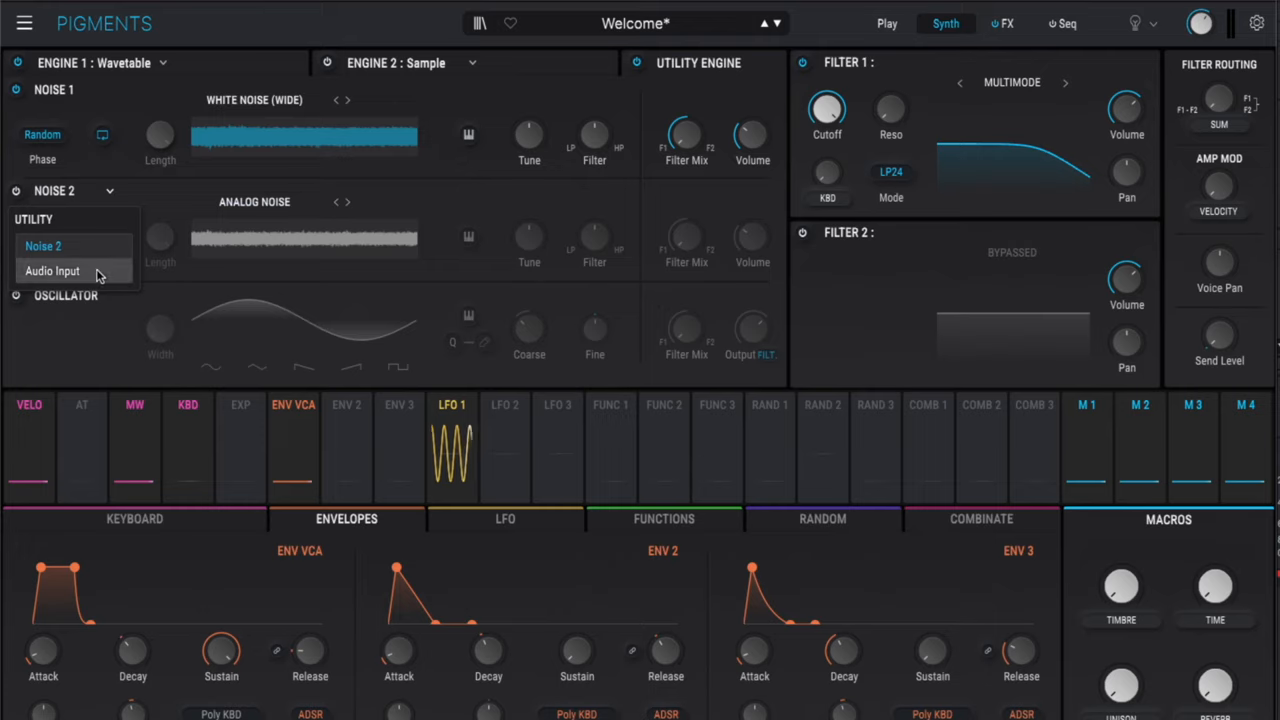
left_click(52, 270)
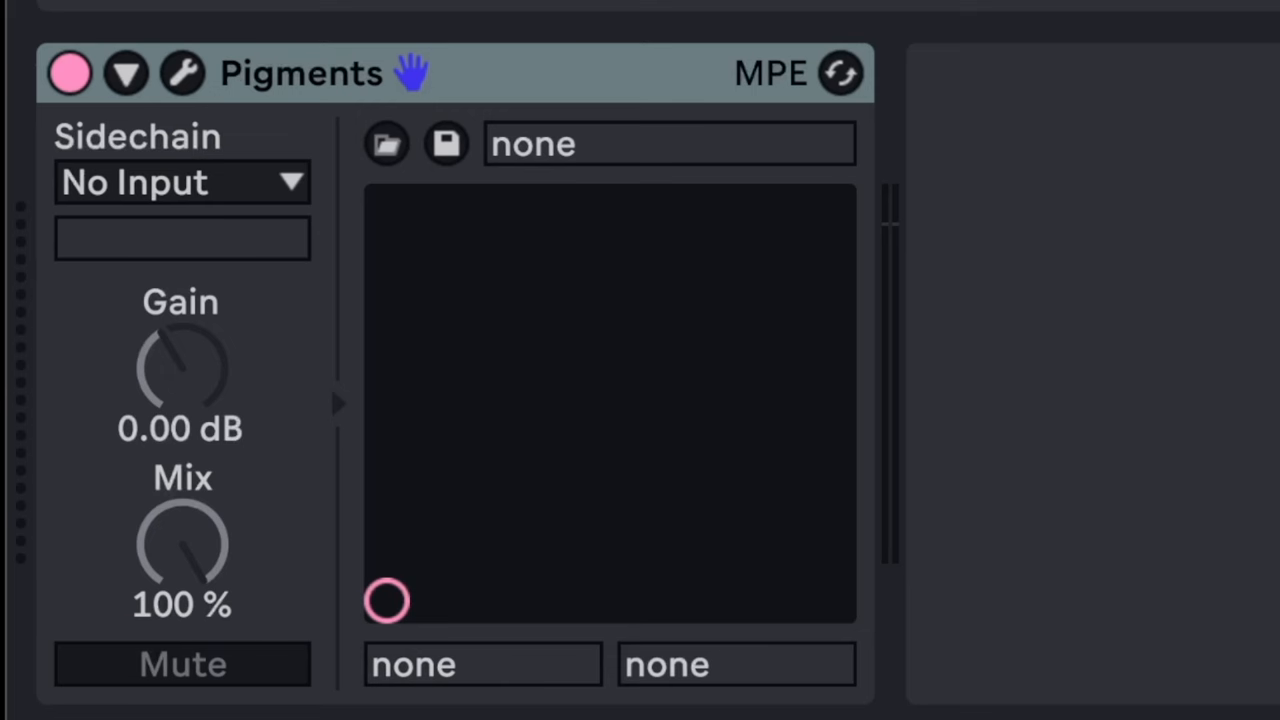
Set the Pigments Sidechain source to a track instead of No Input.
left_click(182, 182)
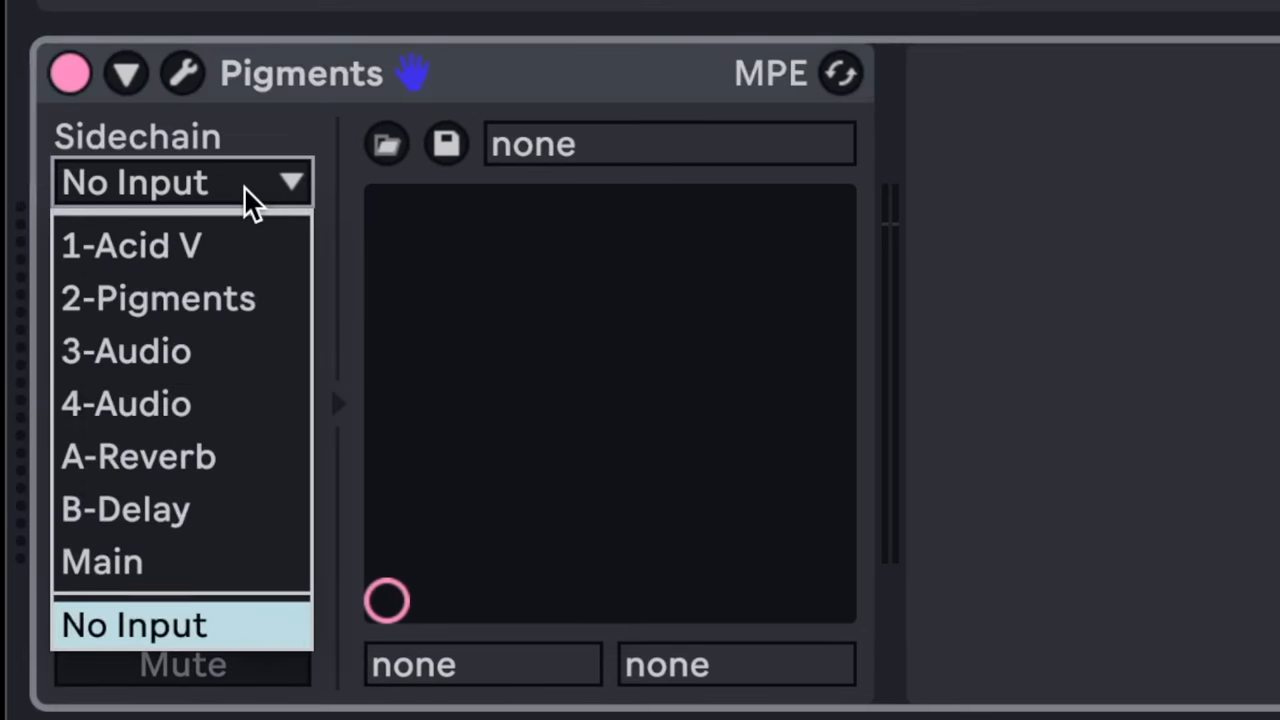
left_click(131, 246)
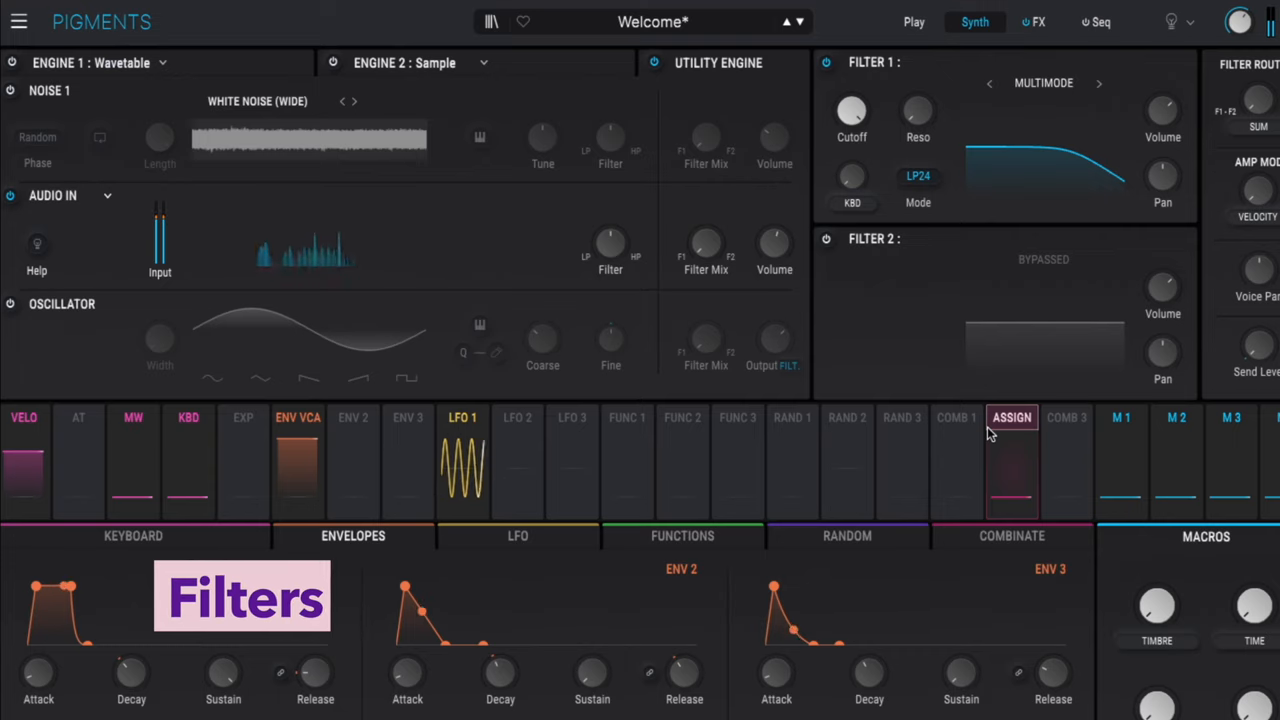
Switch Filter 1 to Formant, set Morph to about 0.44, and add LFO 1 to Q Factor.
left_click(1043, 82)
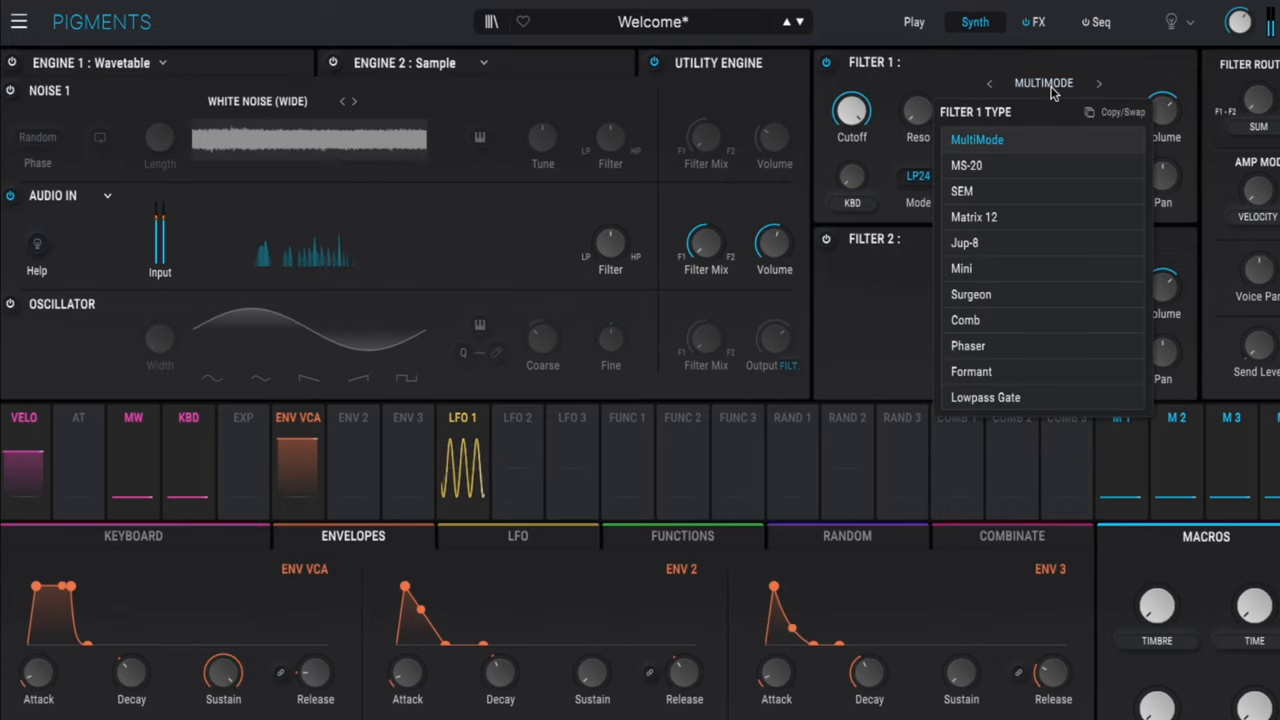
left_click(970, 371)
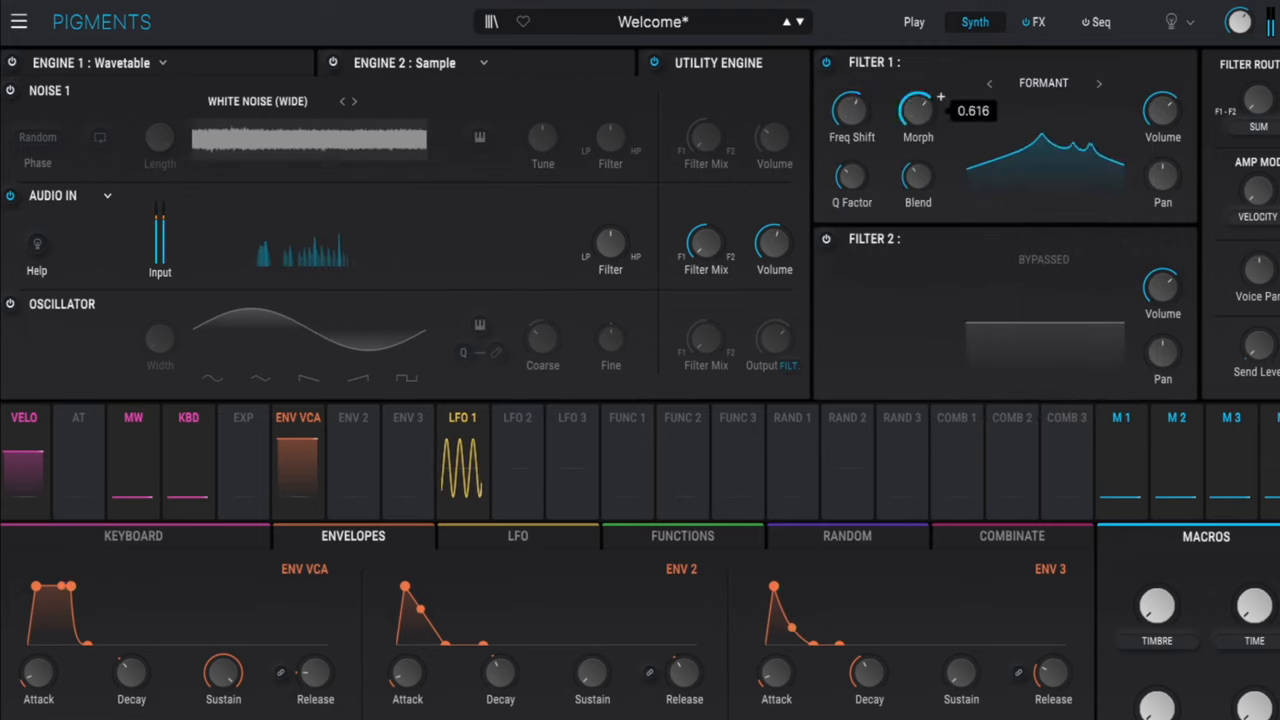
left_click_drag(917, 110, 917, 130)
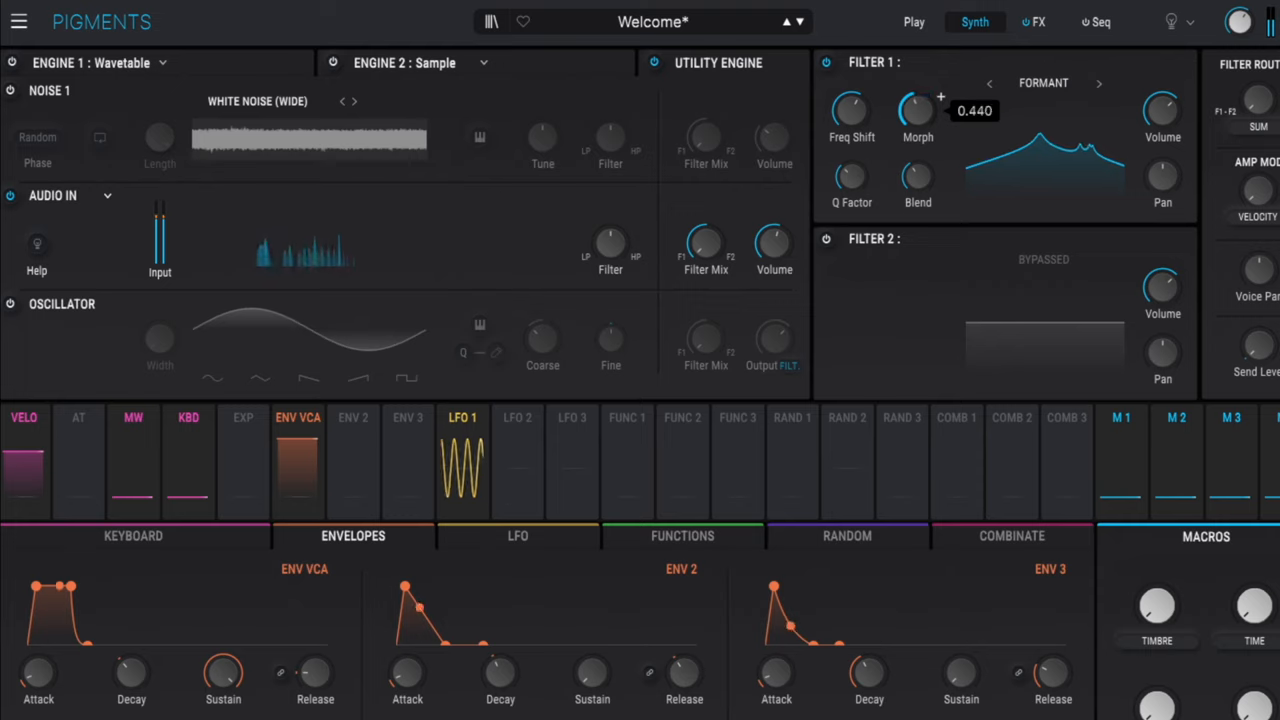
left_click_drag(917, 110, 917, 80)
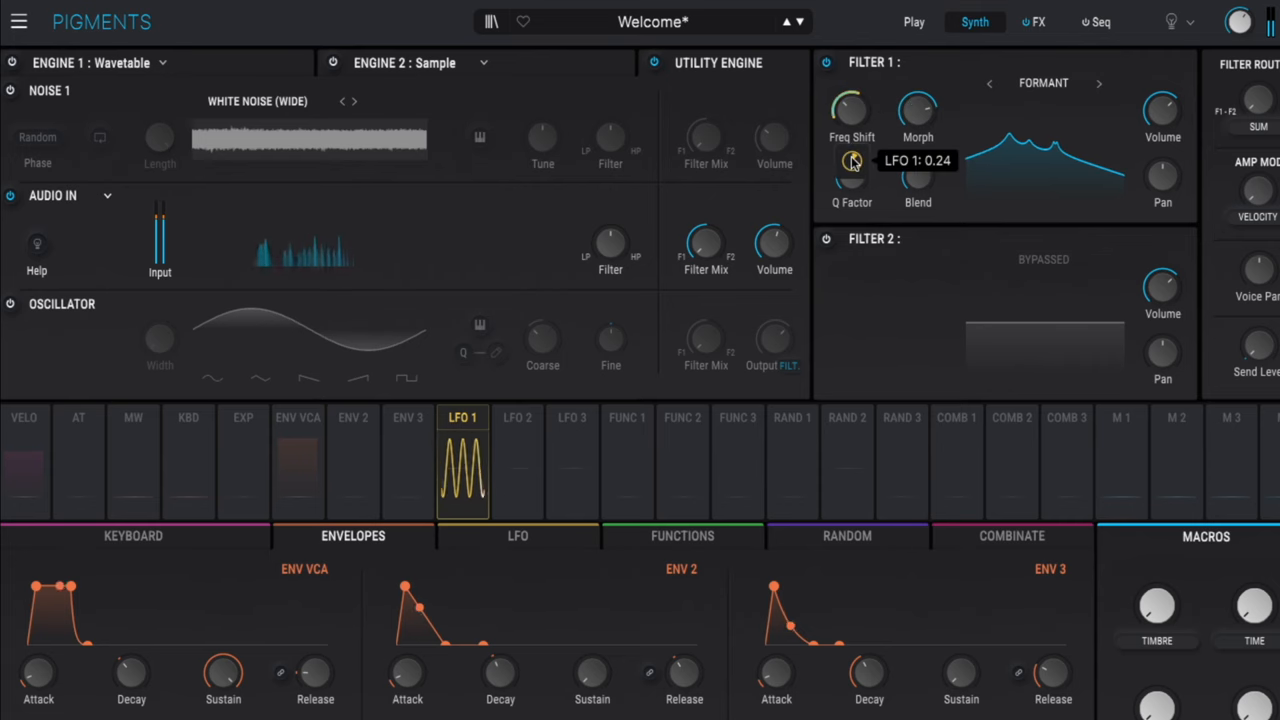
left_click(462, 417)
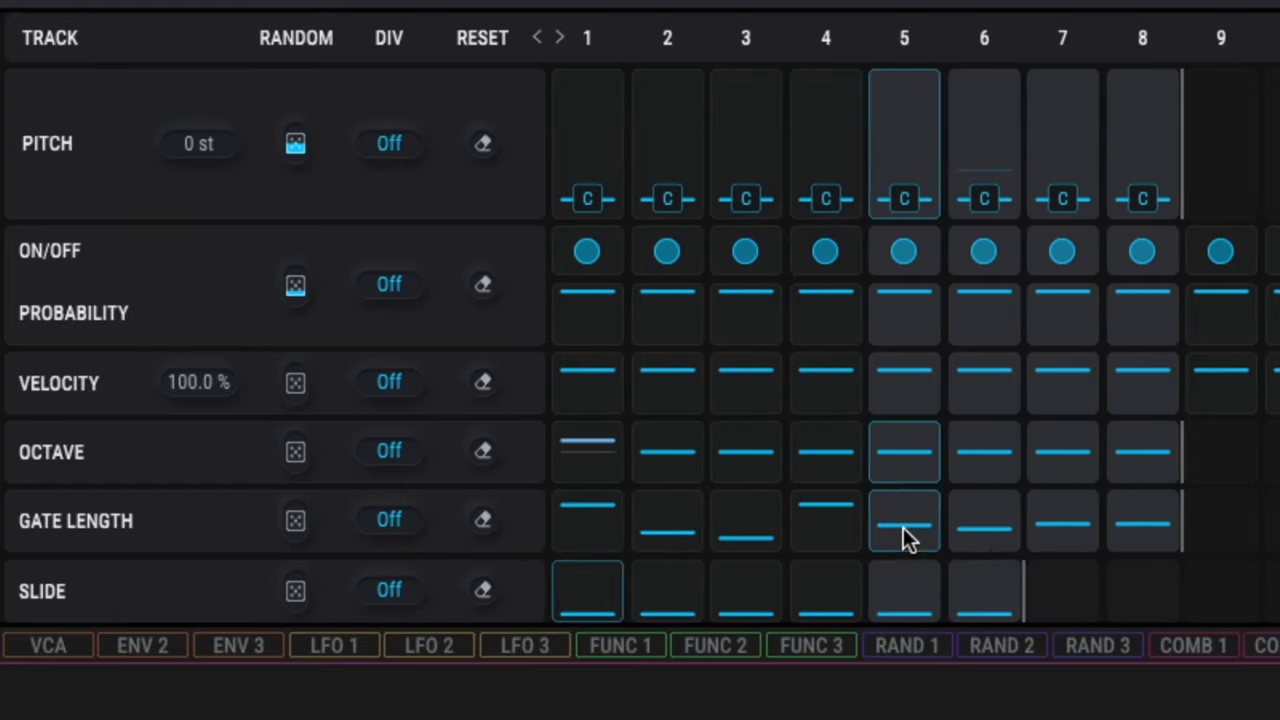
Randomize the sequencer's Pitch row so steps get varied notes.
left_click(825, 251)
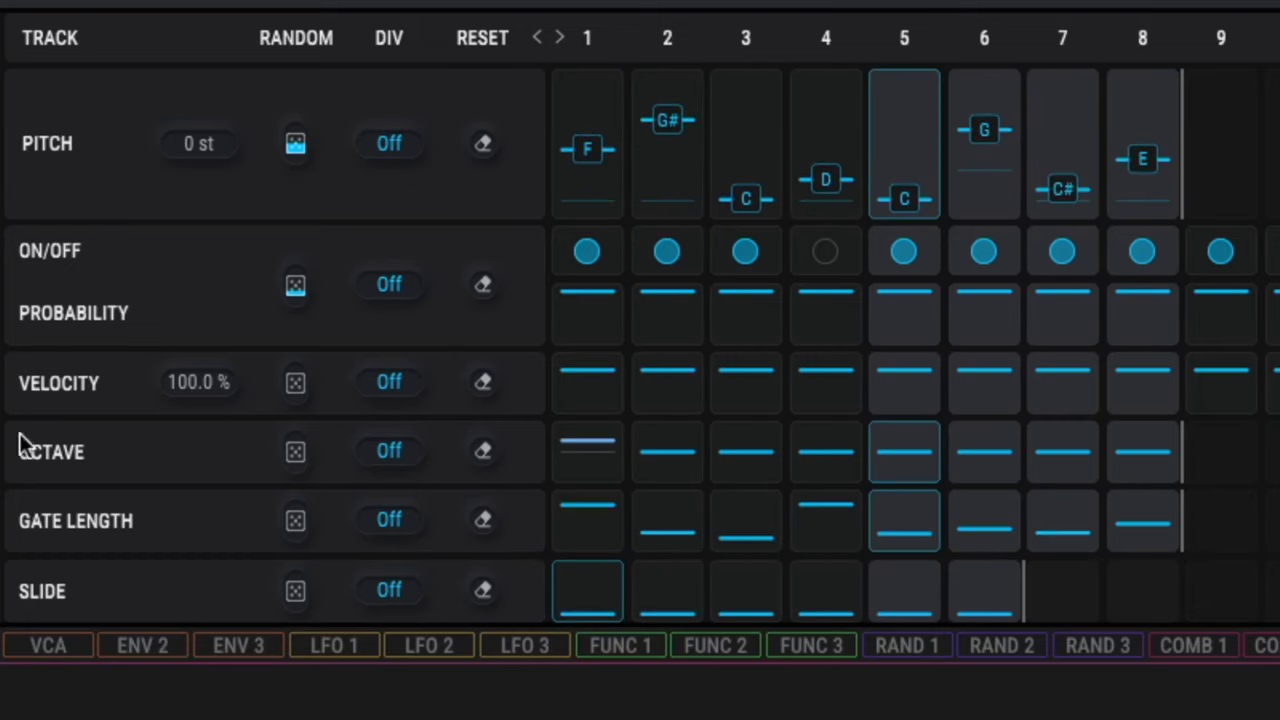
mouse_move(778, 460)
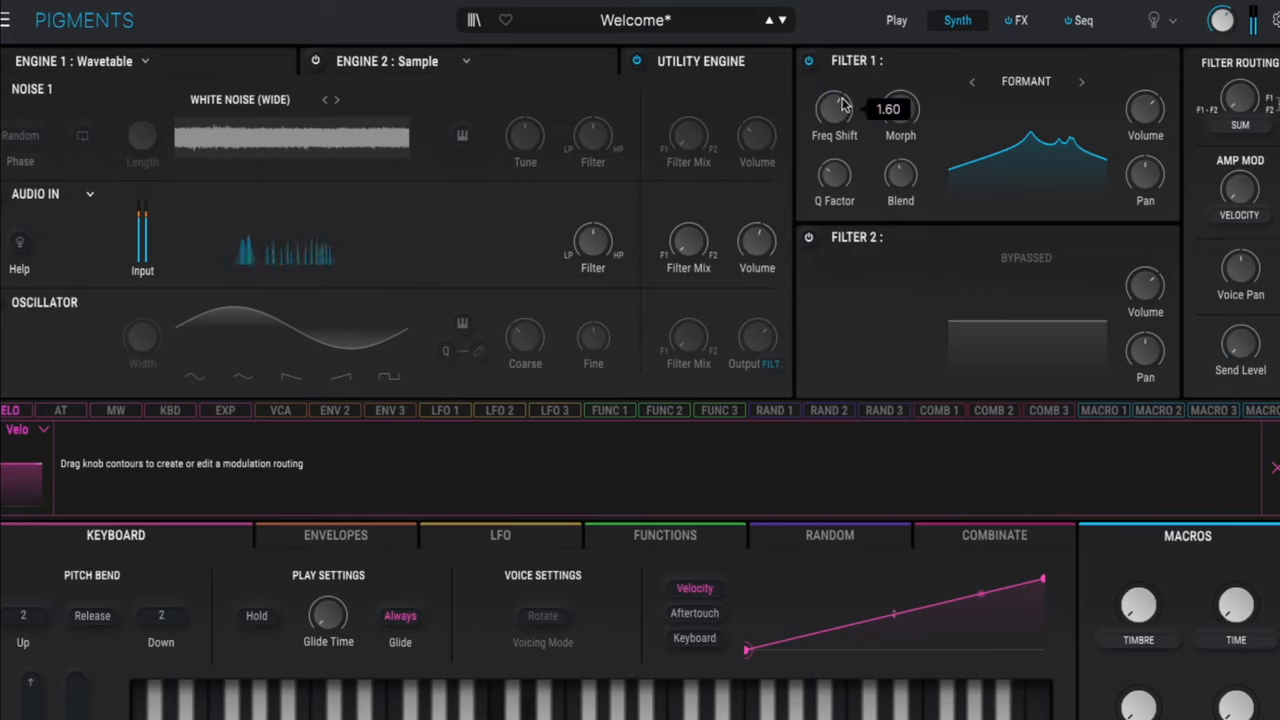
mouse_move(838, 110)
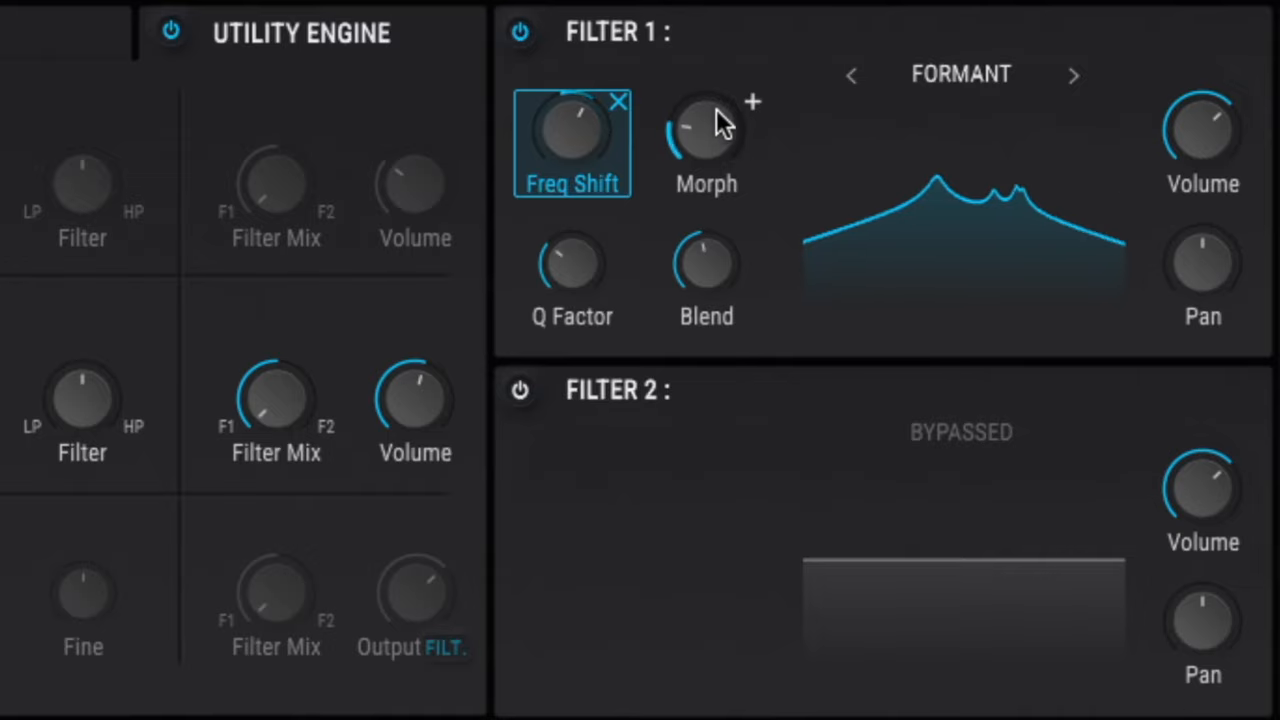
Add a velocity modulation routing to the formant filter's Morph.
left_click(706, 130)
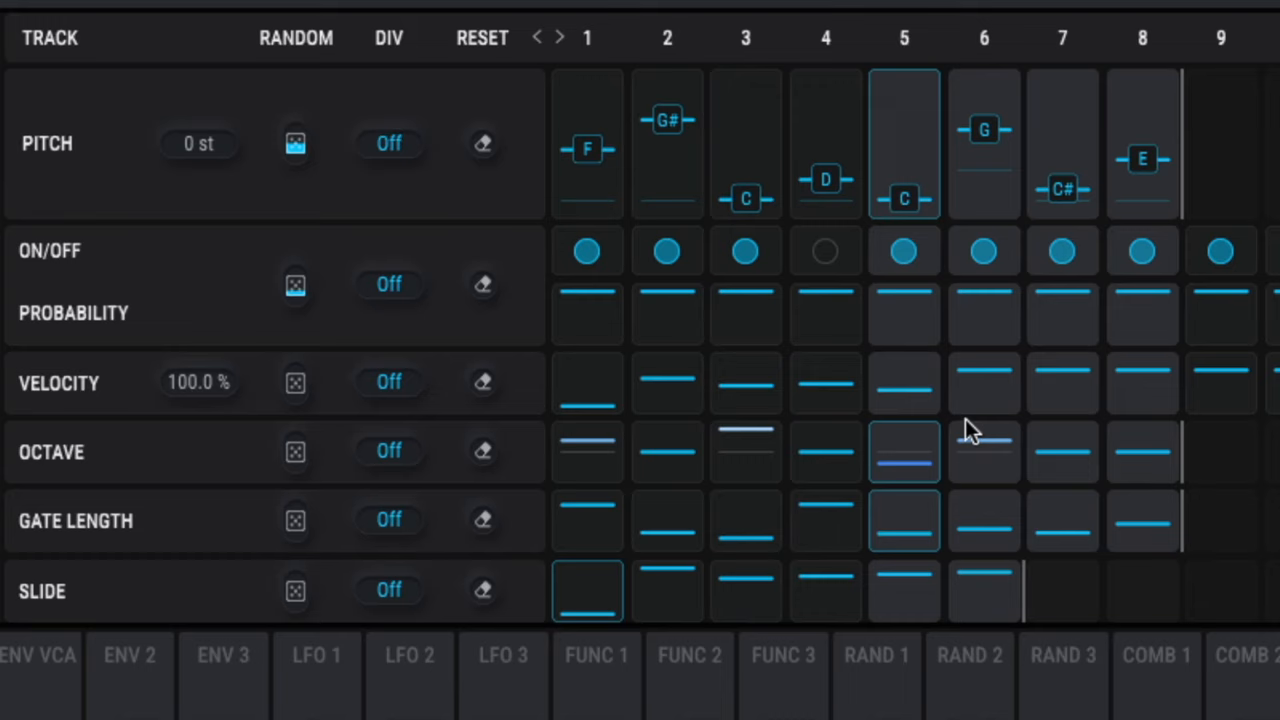
Disable sequencer step 7 and bring up the preset browser.
left_click(1062, 251)
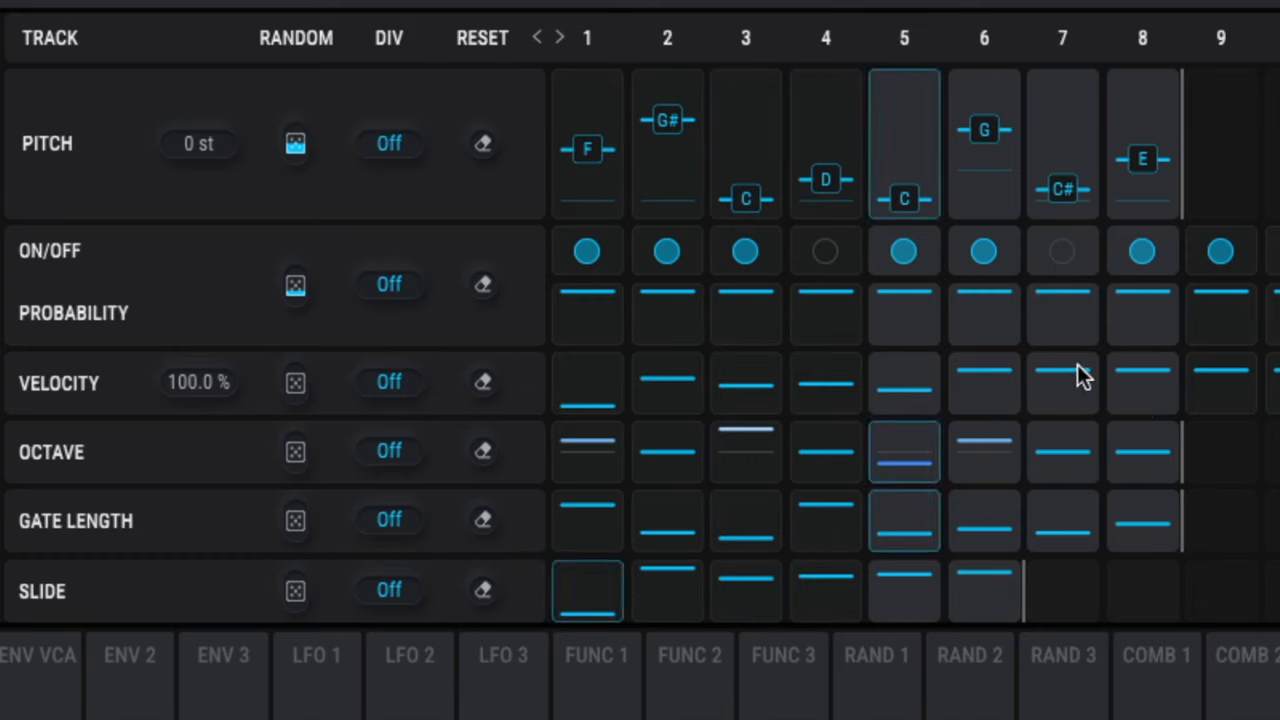
left_click(295, 38)
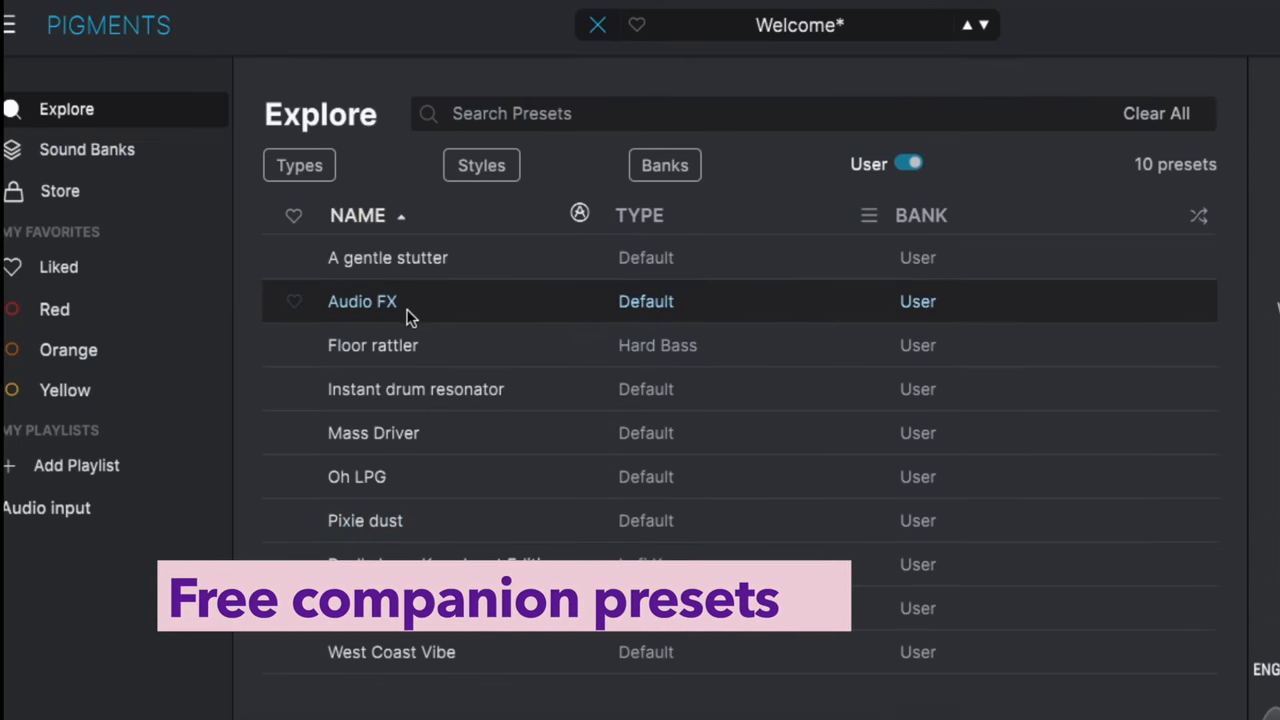
Load the Audio FX user preset, then return to the user list and load Oh LPG.
double_click(362, 301)
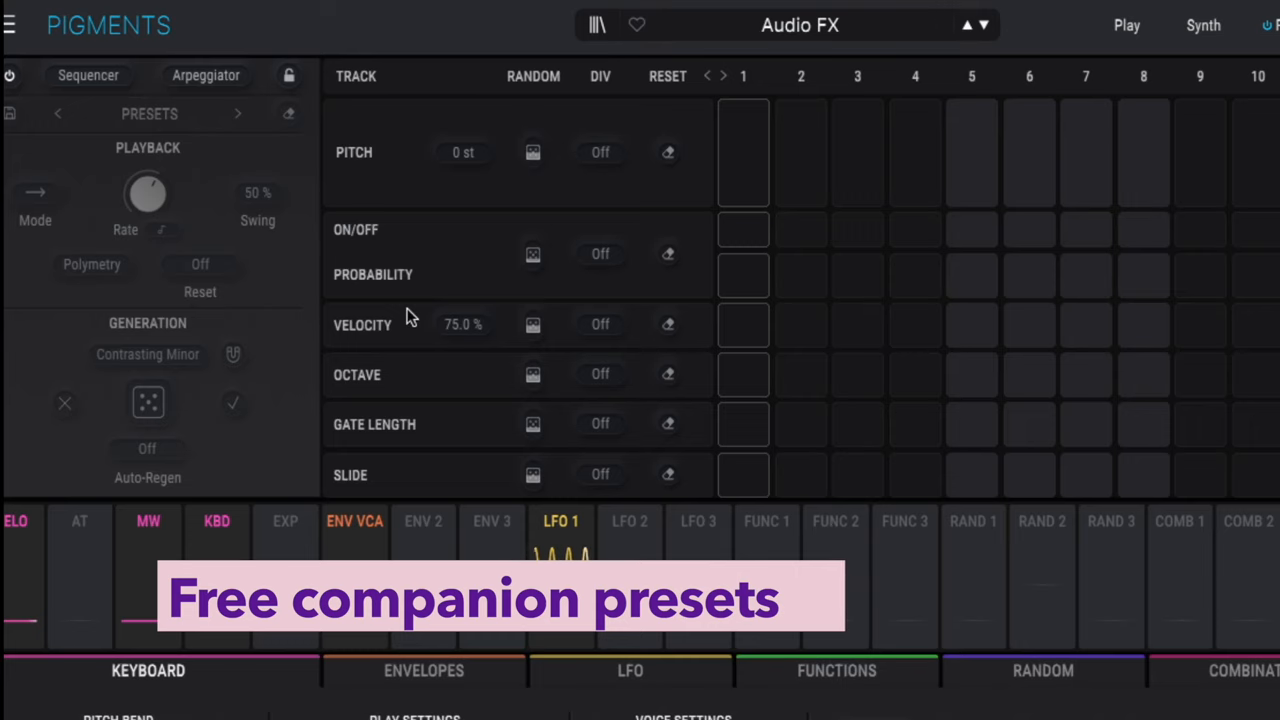
left_click(1203, 25)
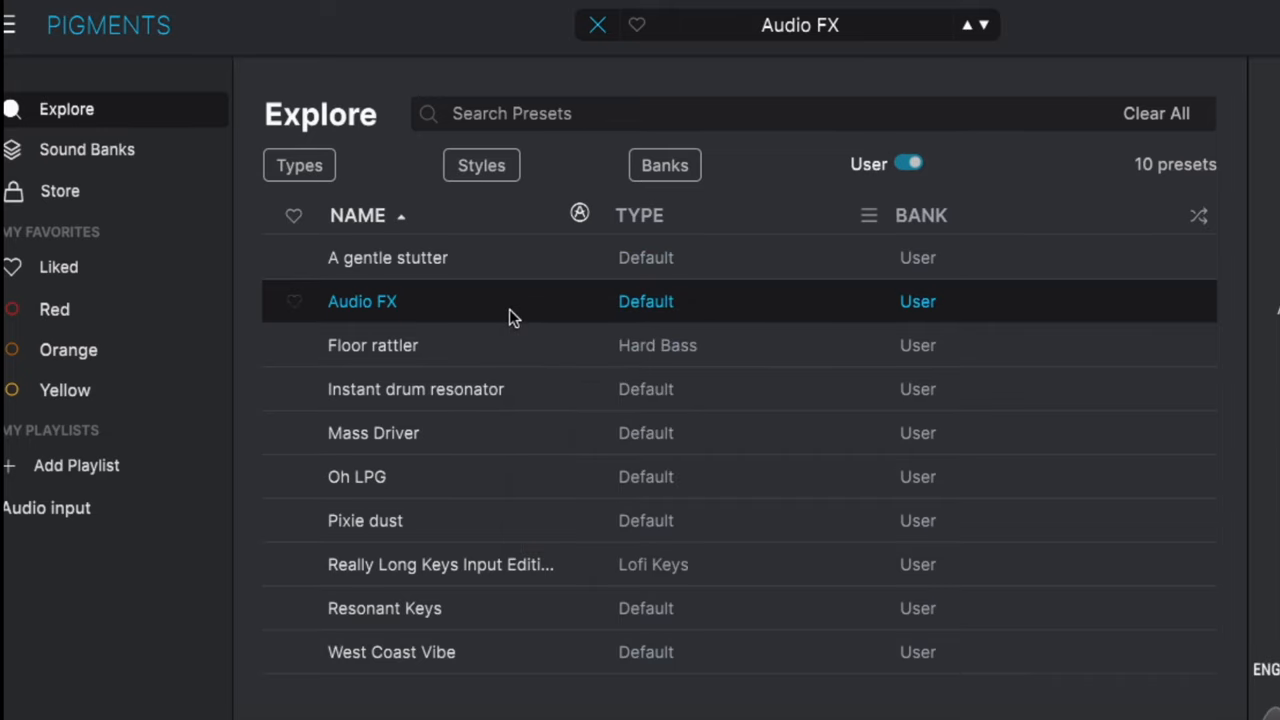
left_click(10, 24)
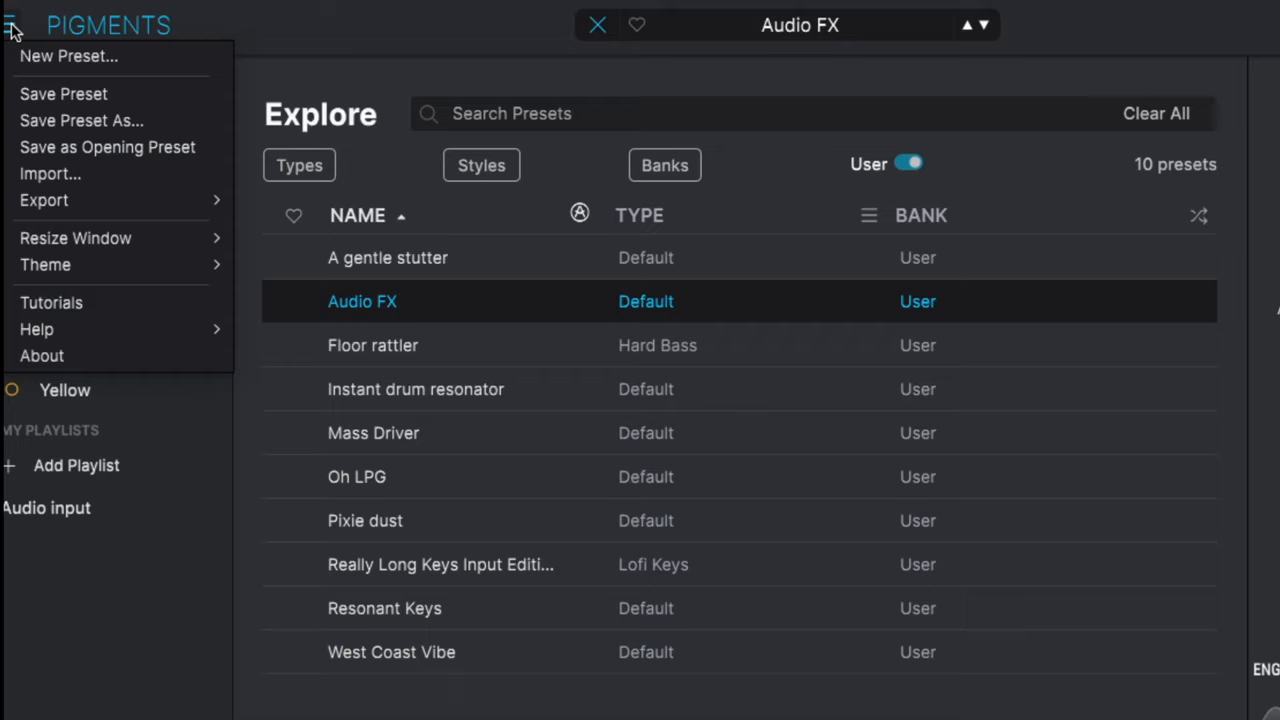
left_click(12, 25)
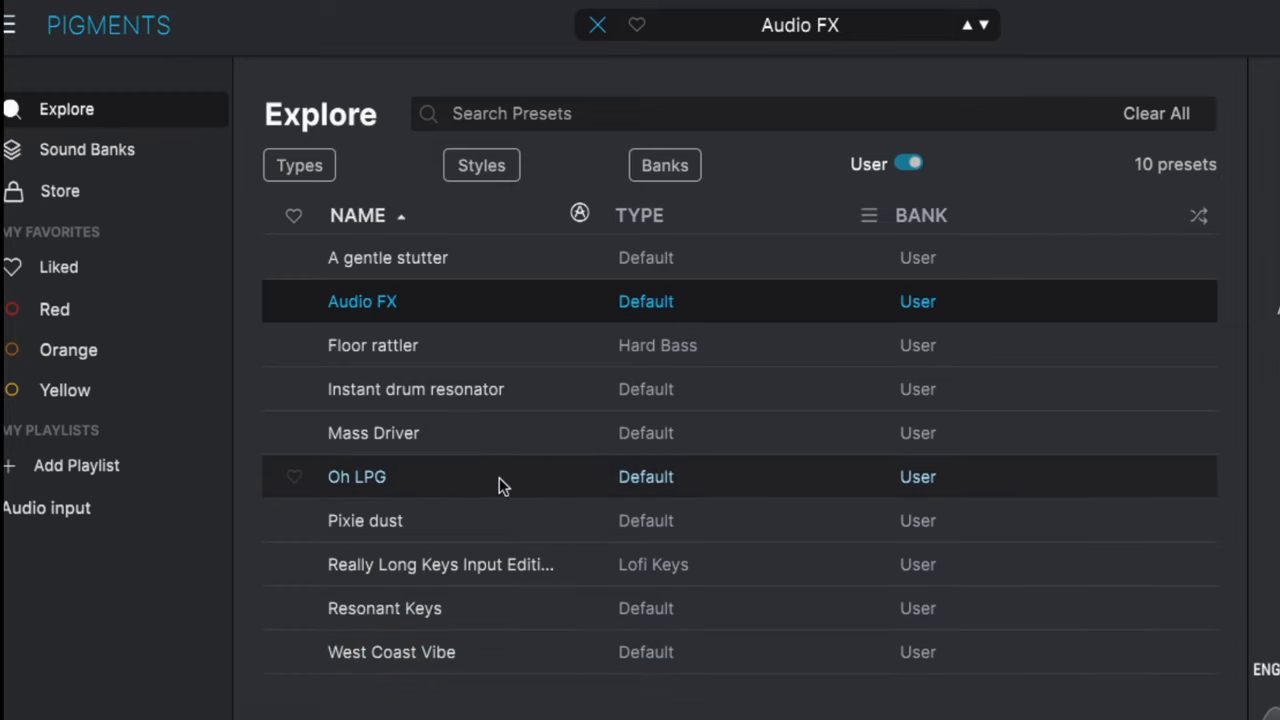
double_click(356, 476)
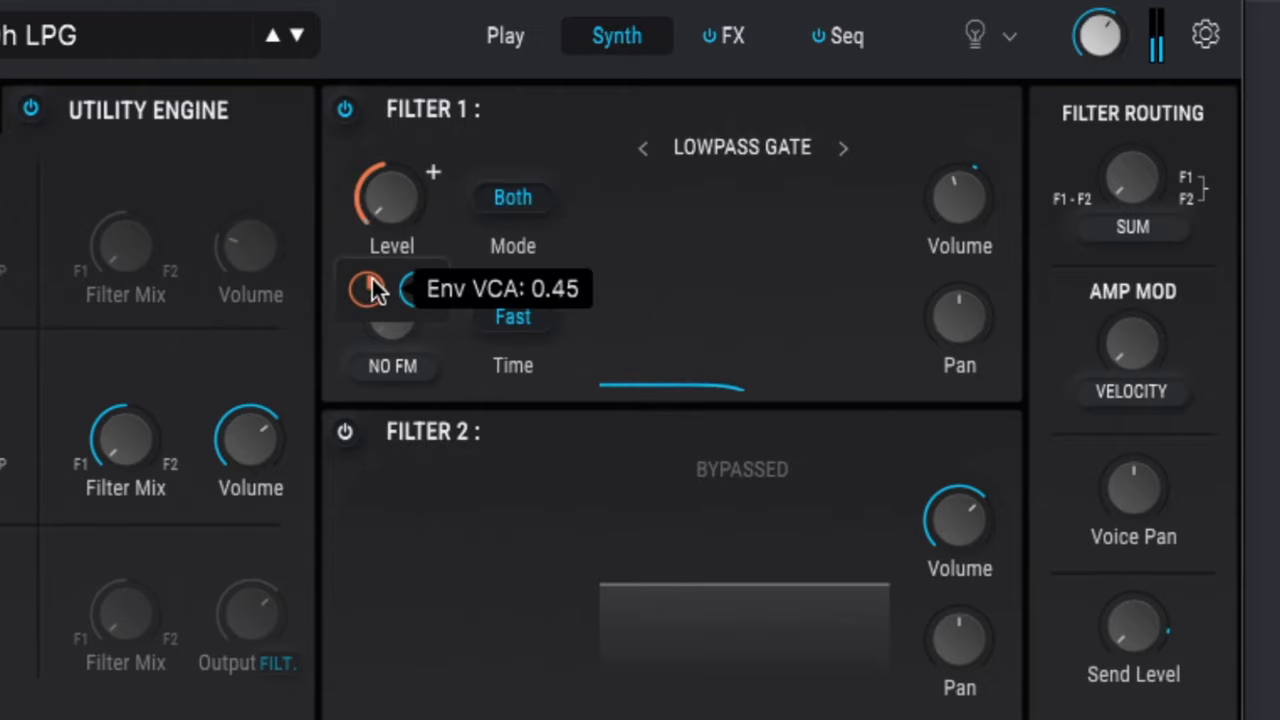
Check the Env VCA modulation on Filter 1, then drop the Lowpass Gate Level to 0.00.
left_click(391, 195)
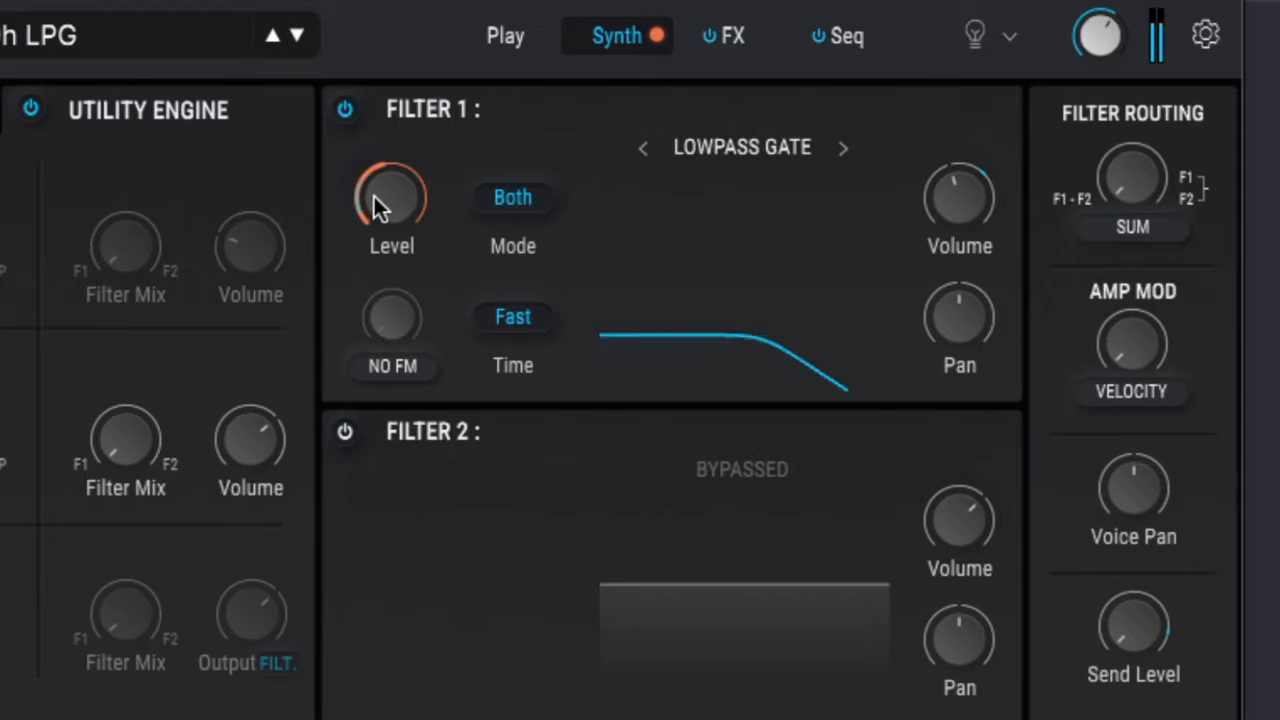
left_click_drag(391, 195, 391, 160)
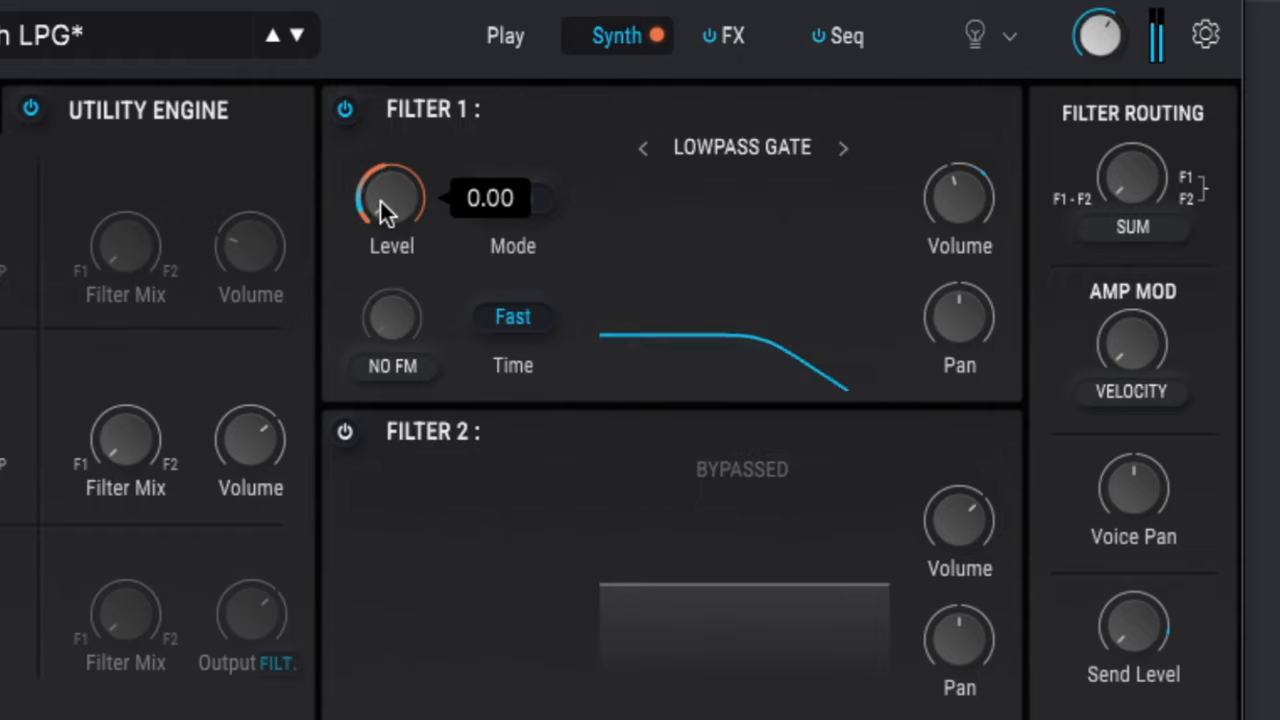
left_click(513, 197)
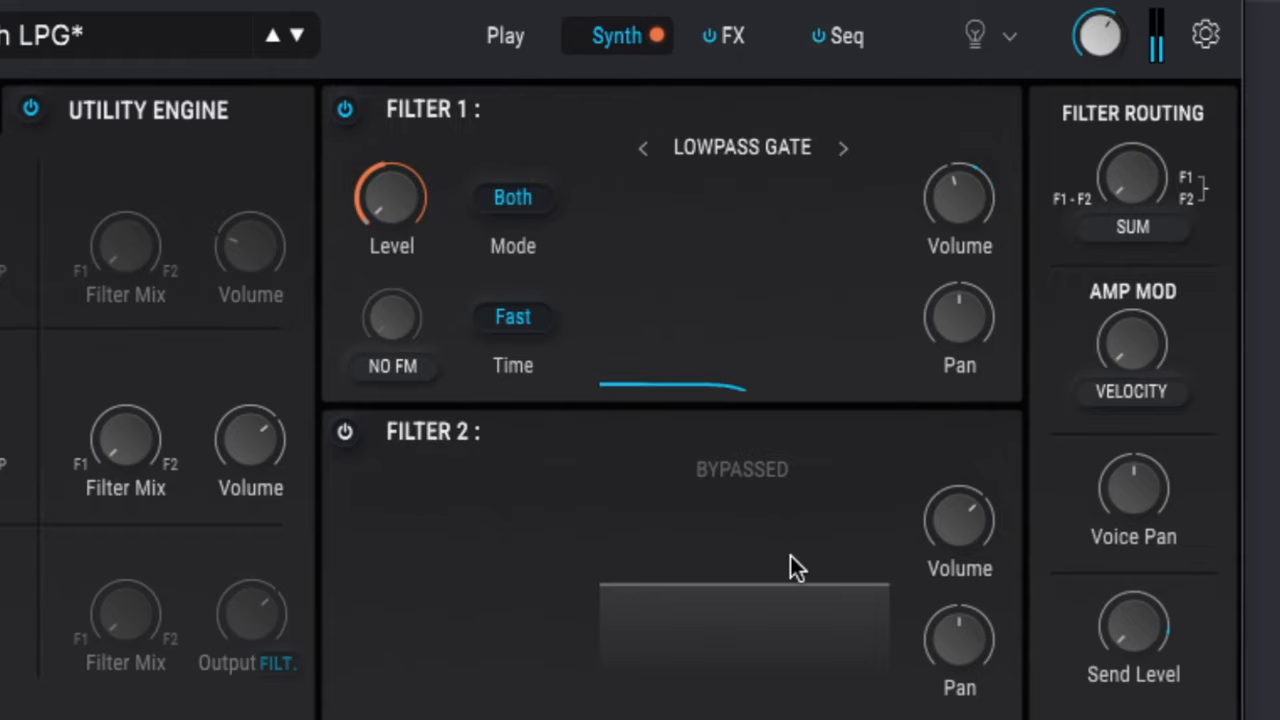